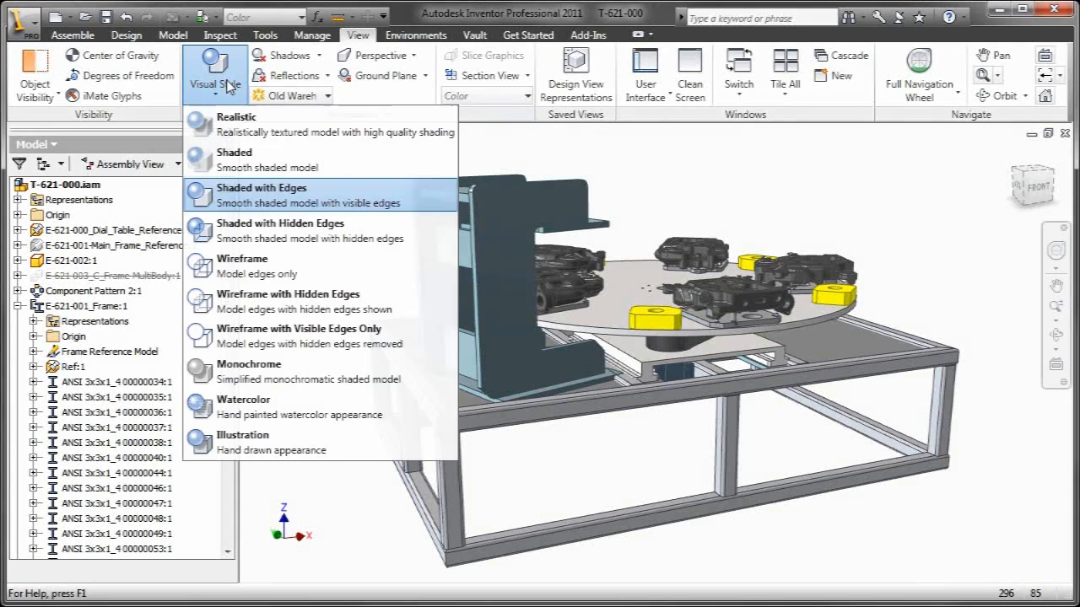
Switch the assembly's visual style to Shaded with Edges.
{"action": "left_click", "coordinate": [299, 329]}
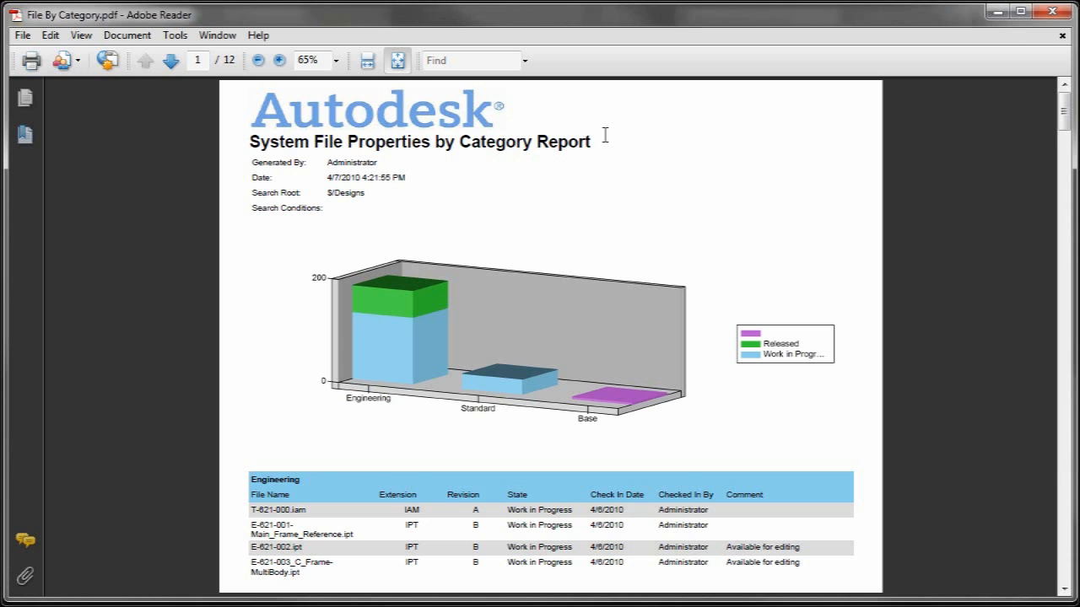
Page through the File By Category report's state listings, then return to page 1.
{"action": "left_click", "coordinate": [170, 60]}
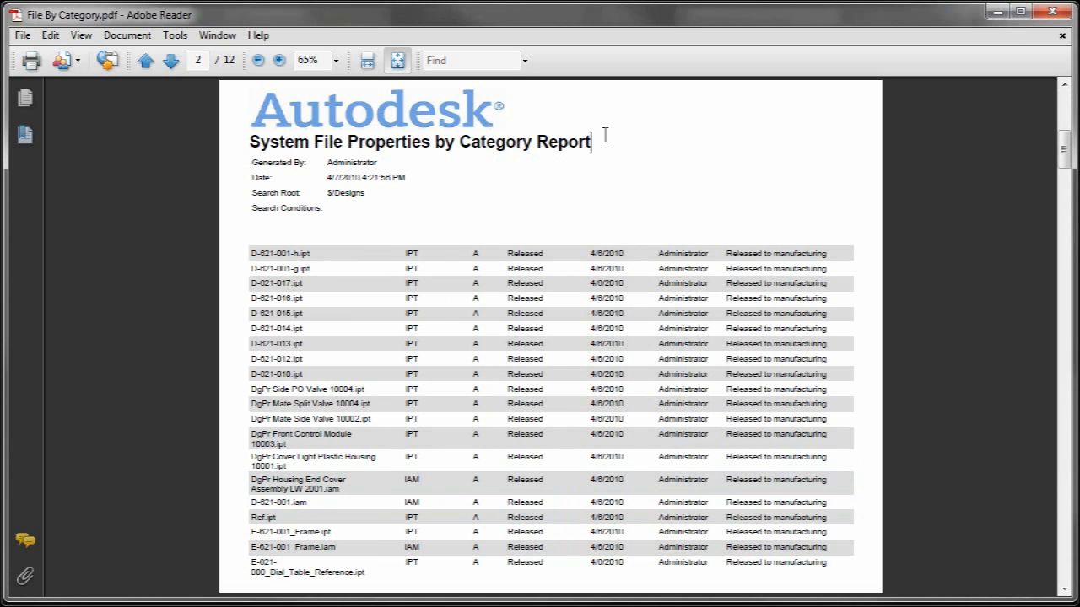
{"action": "left_click", "coordinate": [170, 60]}
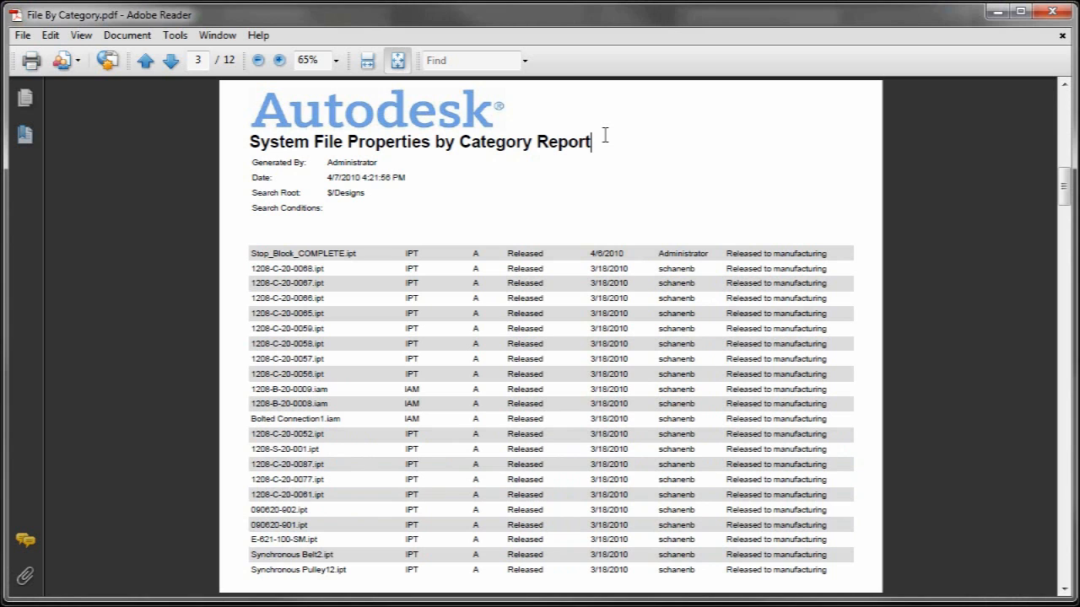
{"action": "left_click", "coordinate": [169, 60]}
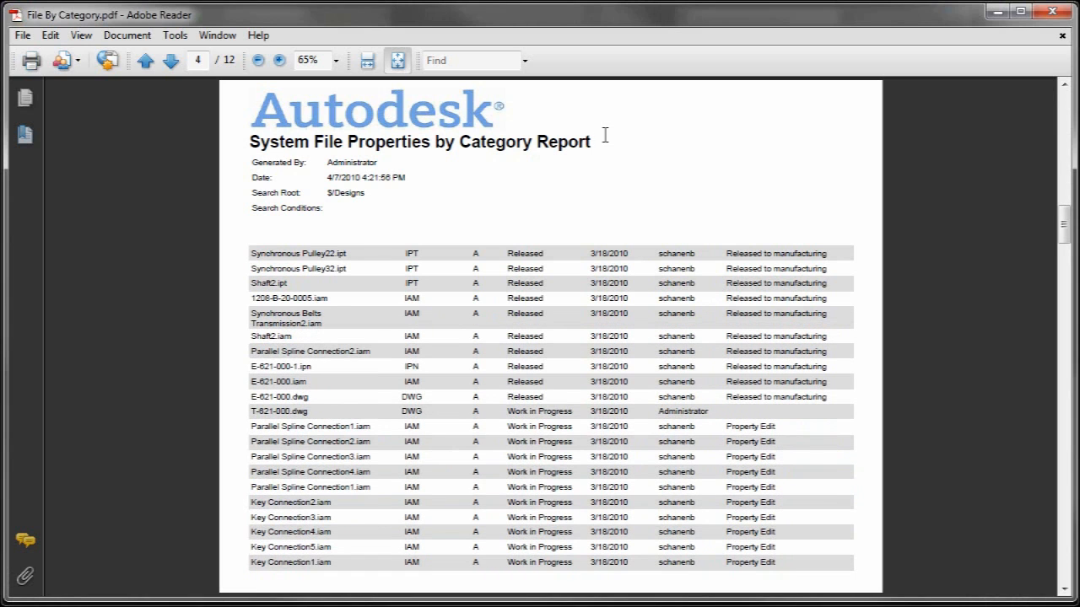
{"action": "left_click", "coordinate": [170, 60]}
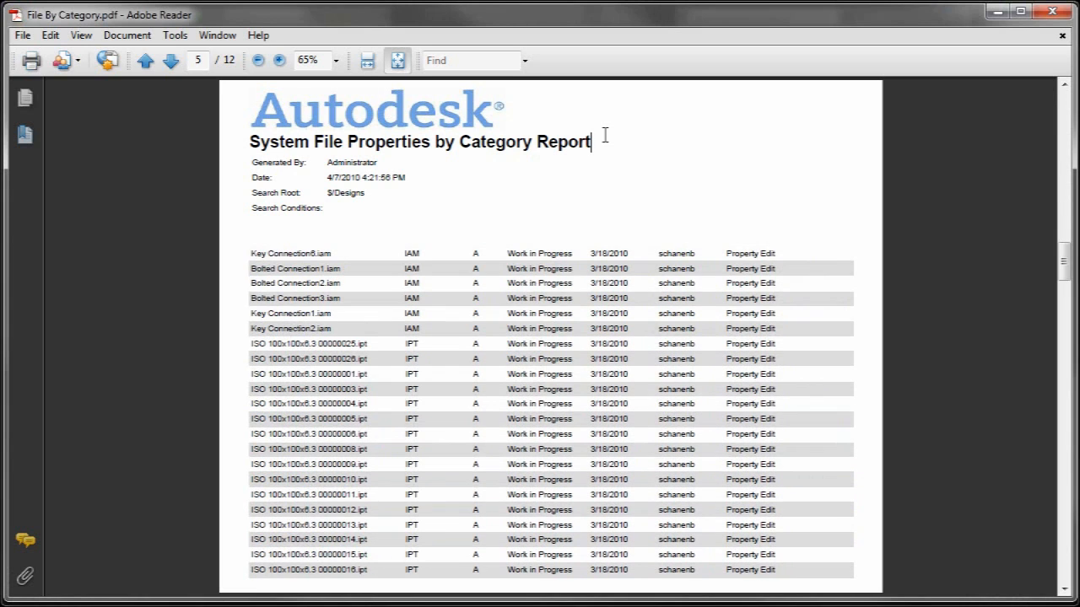
{"action": "left_click", "coordinate": [170, 60]}
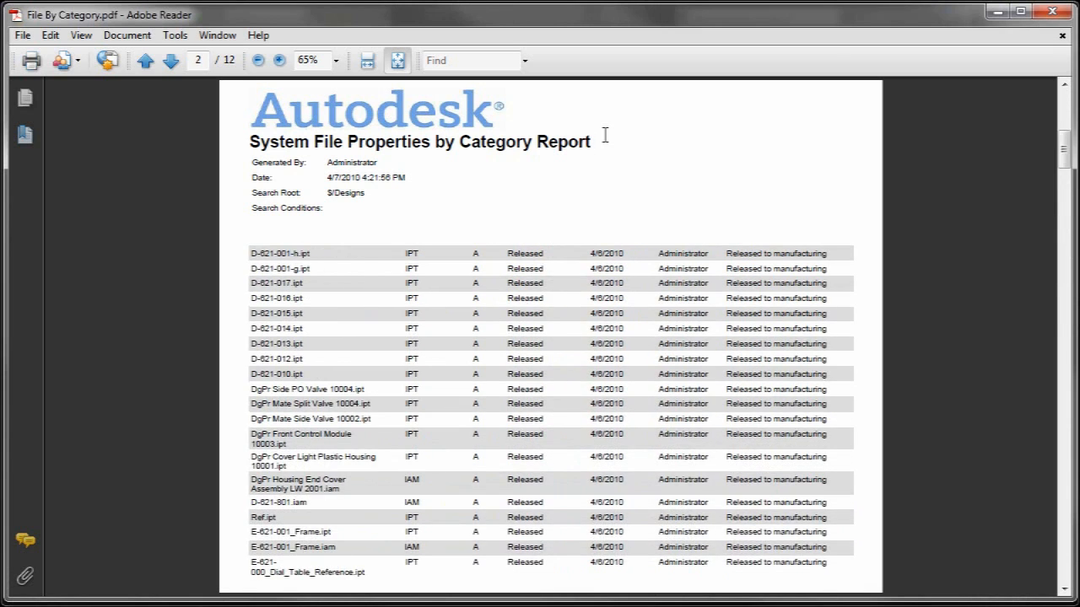
{"action": "left_click", "coordinate": [144, 59]}
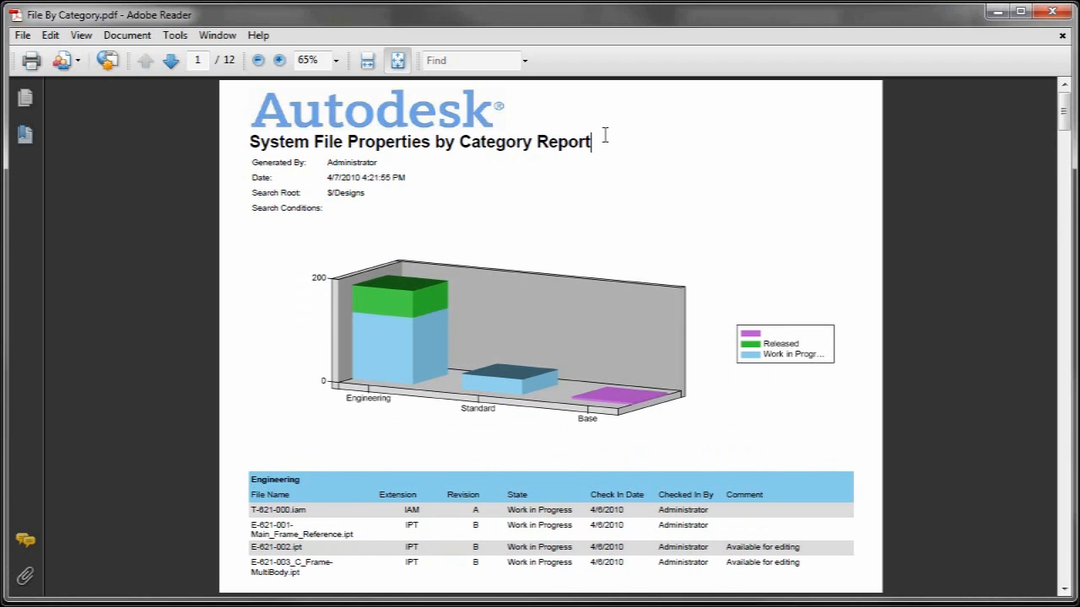
{"action": "mouse_move", "coordinate": [696, 335]}
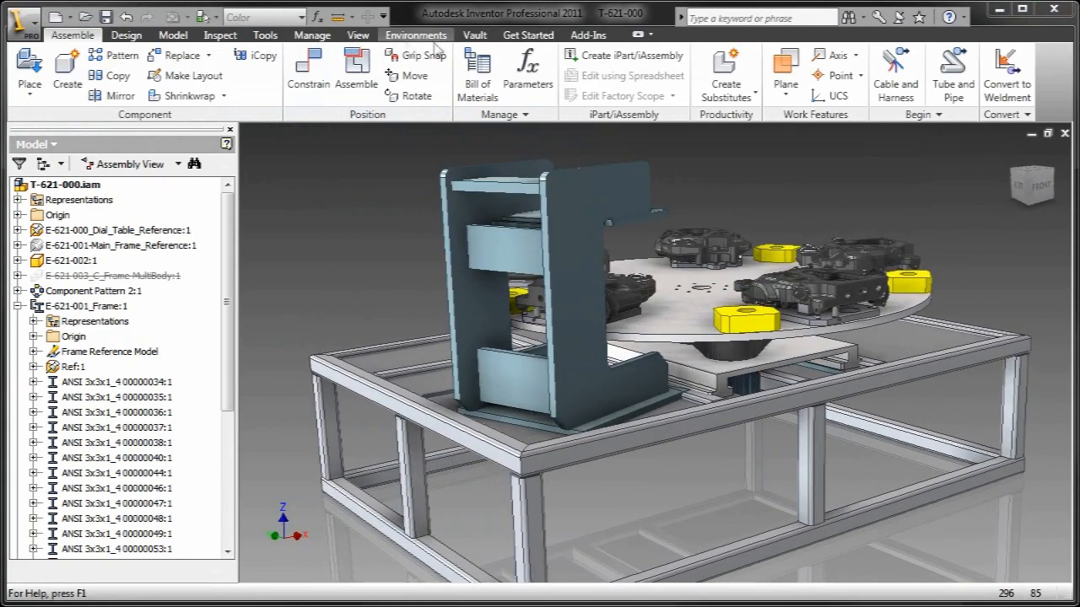
Map Vault data with the $/Templates/Inventor Data Mapping.rdlc template to chart file State.
{"action": "left_click", "coordinate": [474, 35]}
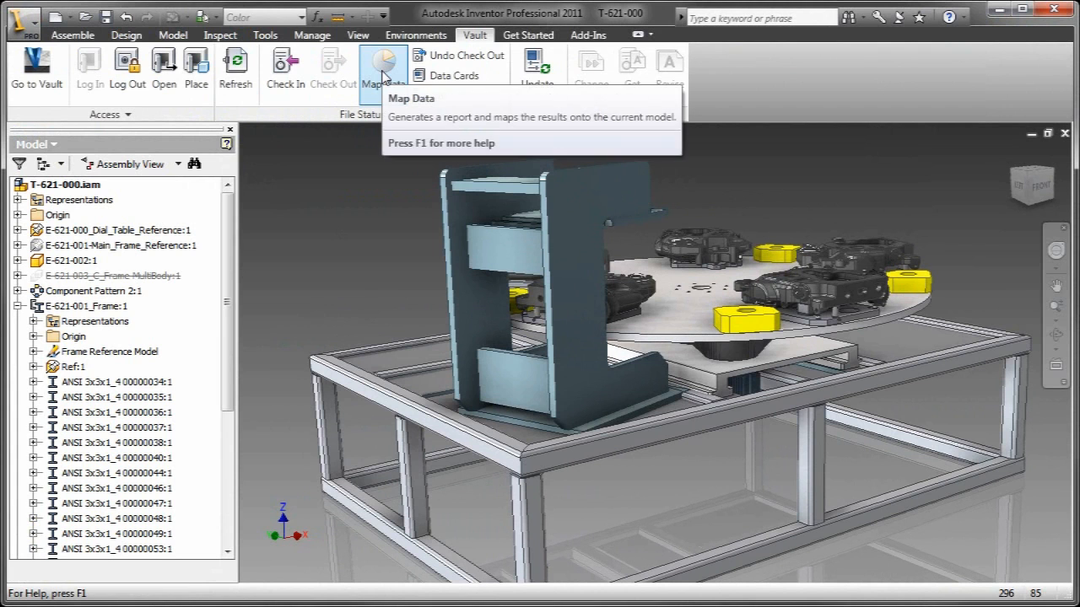
{"action": "left_click", "coordinate": [380, 67]}
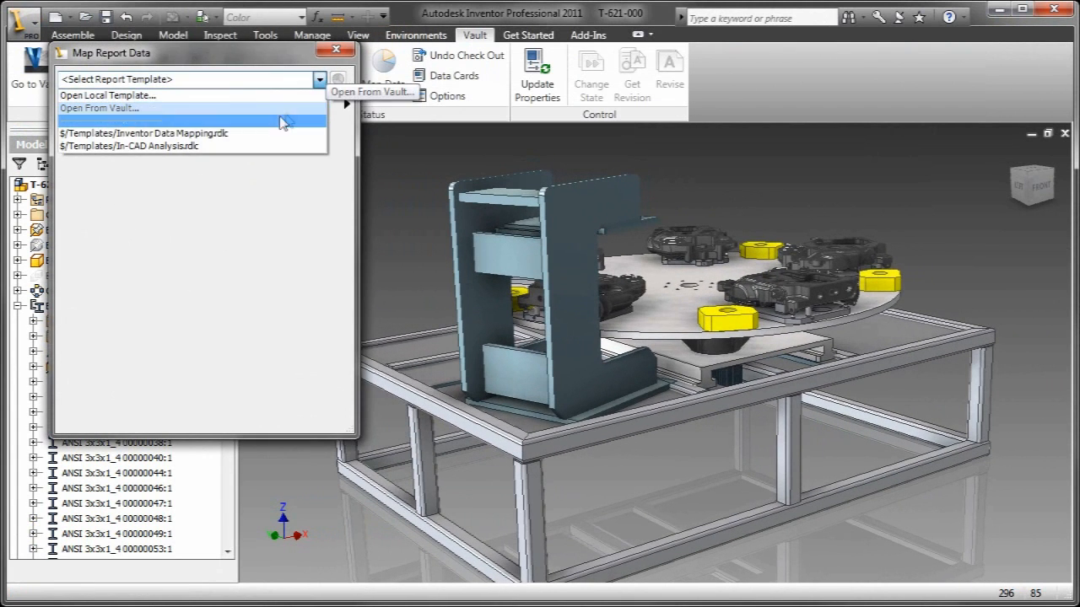
{"action": "left_click", "coordinate": [140, 133]}
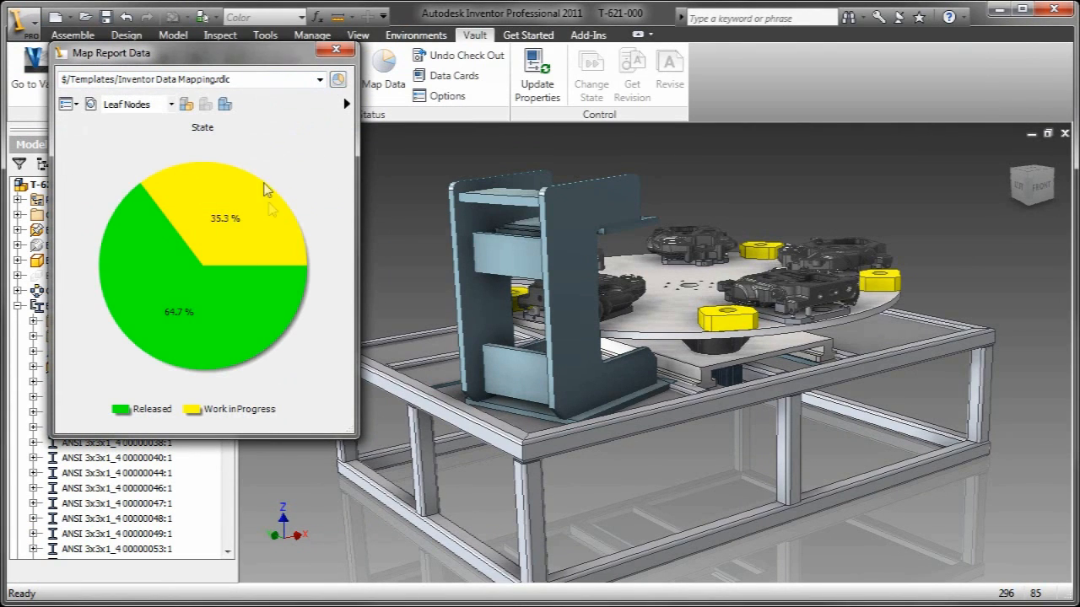
Recolor Work in Progress cyan and Released orange, then apply the color mapping.
{"action": "right_click", "coordinate": [262, 194]}
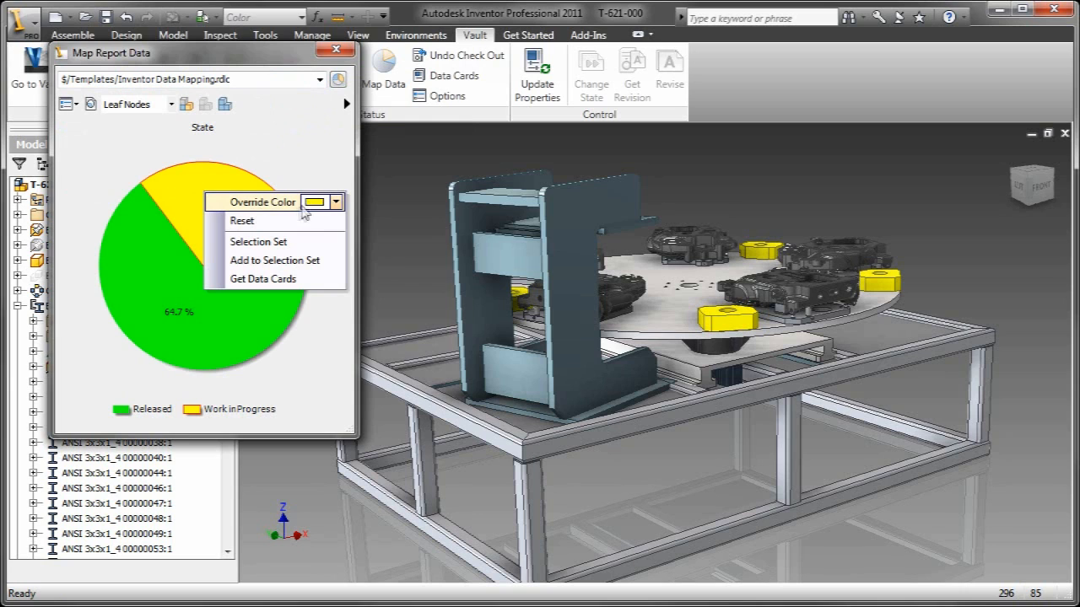
{"action": "left_click", "coordinate": [334, 202]}
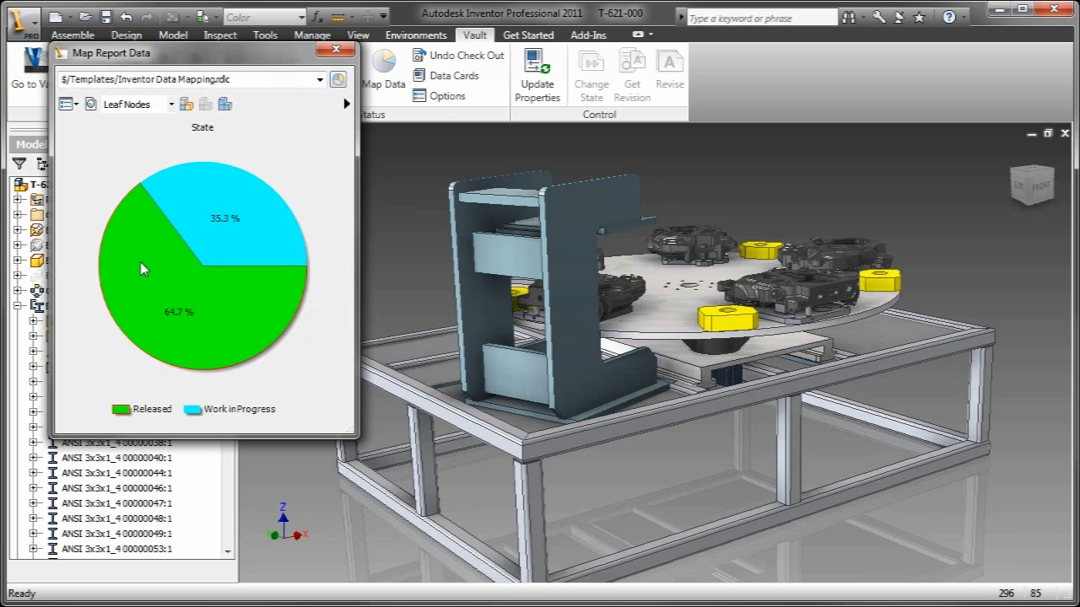
{"action": "right_click", "coordinate": [144, 269]}
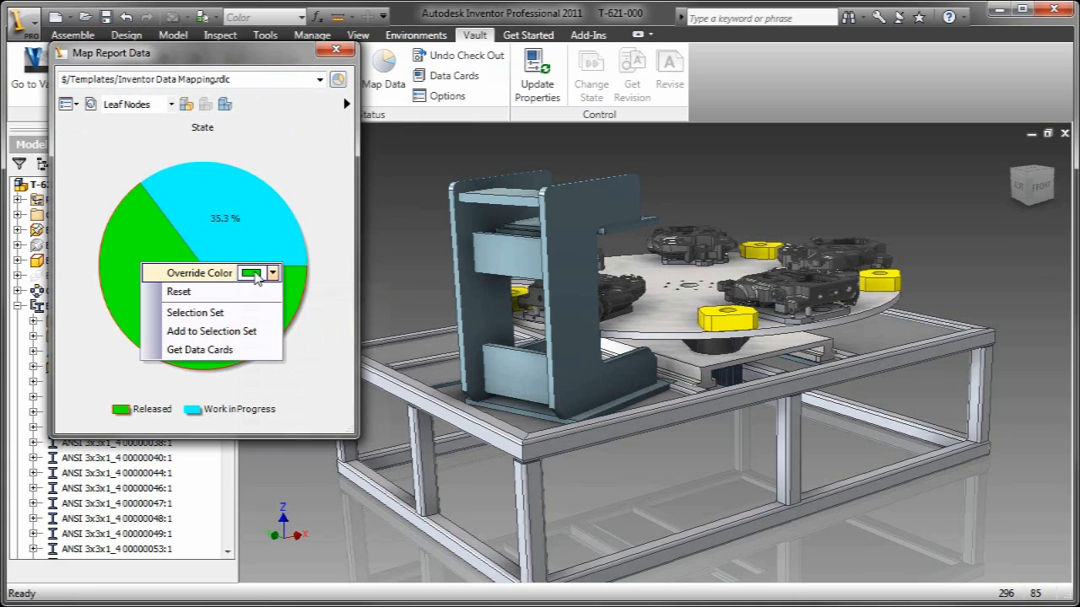
{"action": "left_click", "coordinate": [271, 273]}
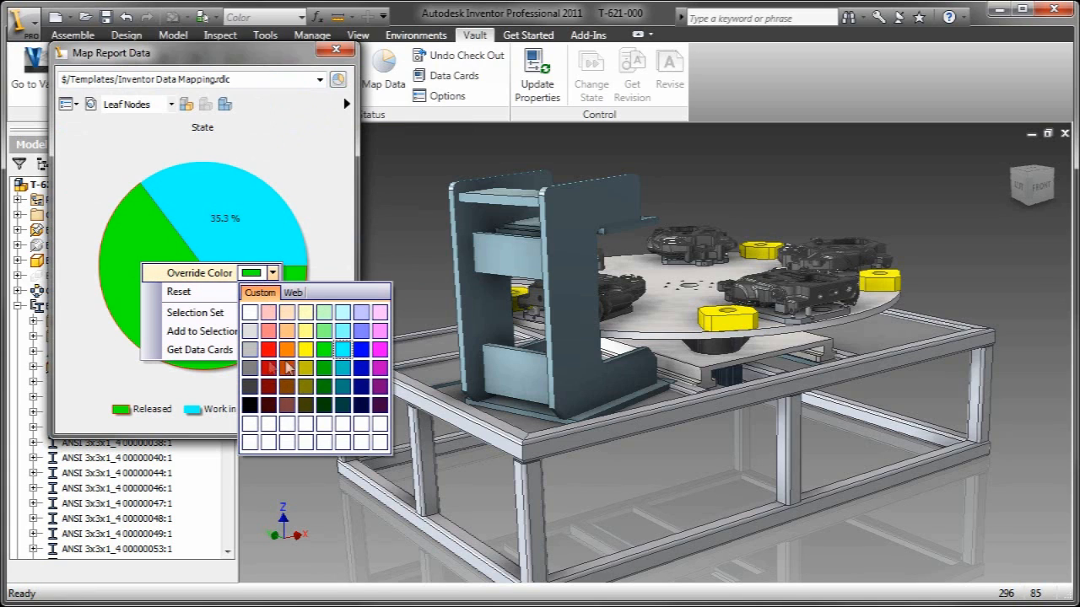
{"action": "left_click", "coordinate": [287, 349]}
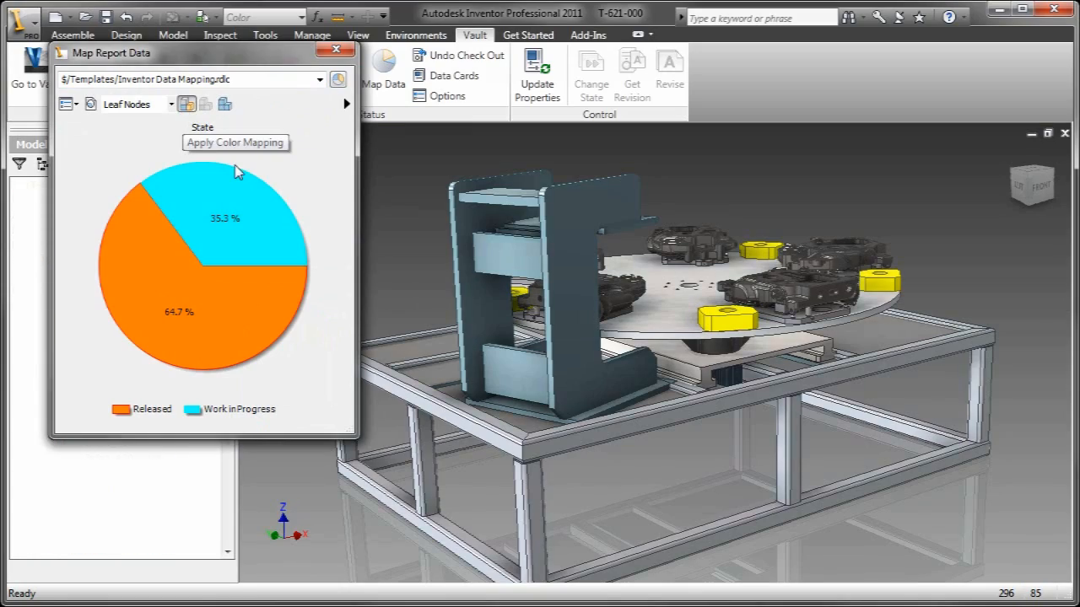
{"action": "left_click", "coordinate": [234, 143]}
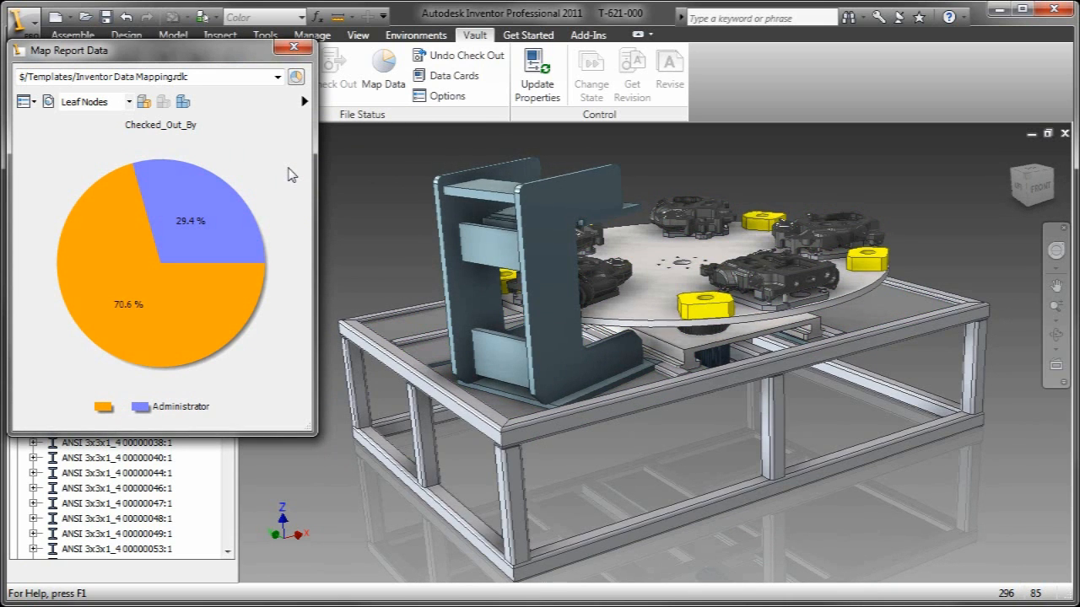
Chart parts by Category and isolate the Standard frame parts in red.
{"action": "left_click", "coordinate": [303, 102]}
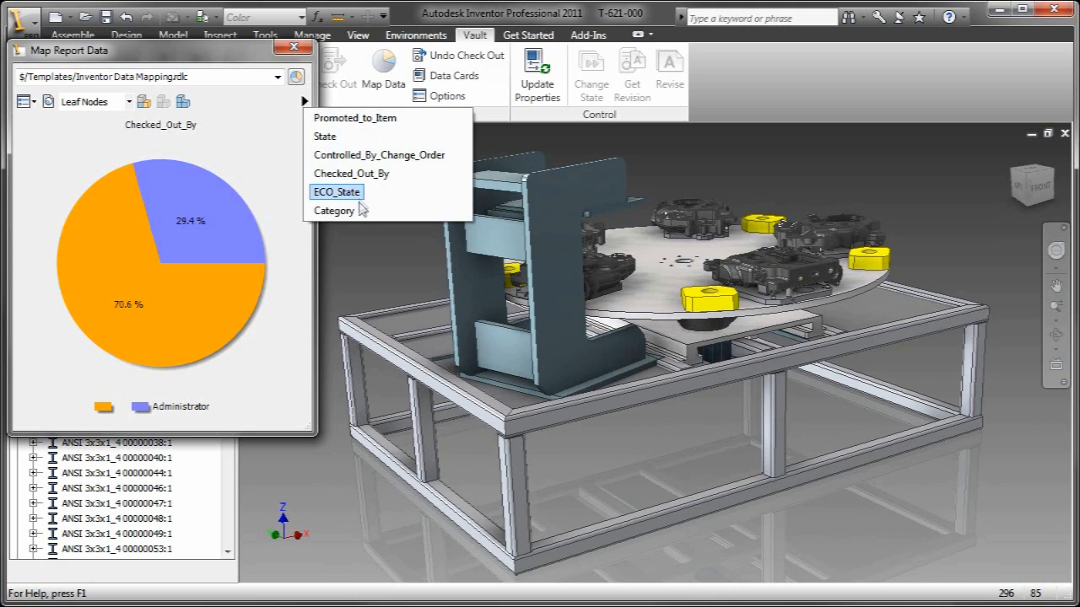
{"action": "left_click", "coordinate": [334, 210]}
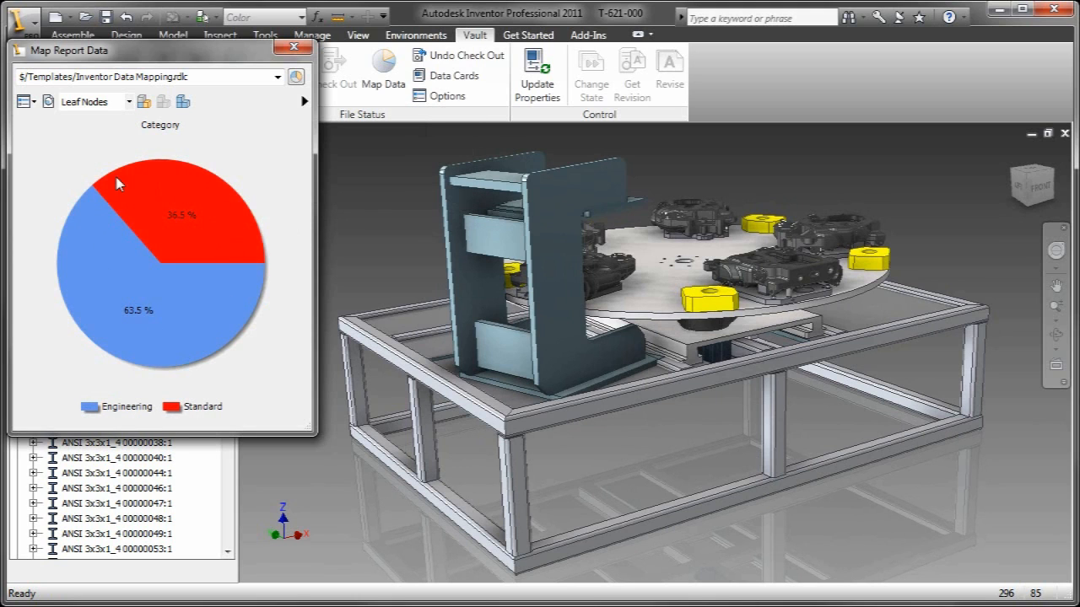
{"action": "mouse_move", "coordinate": [290, 114]}
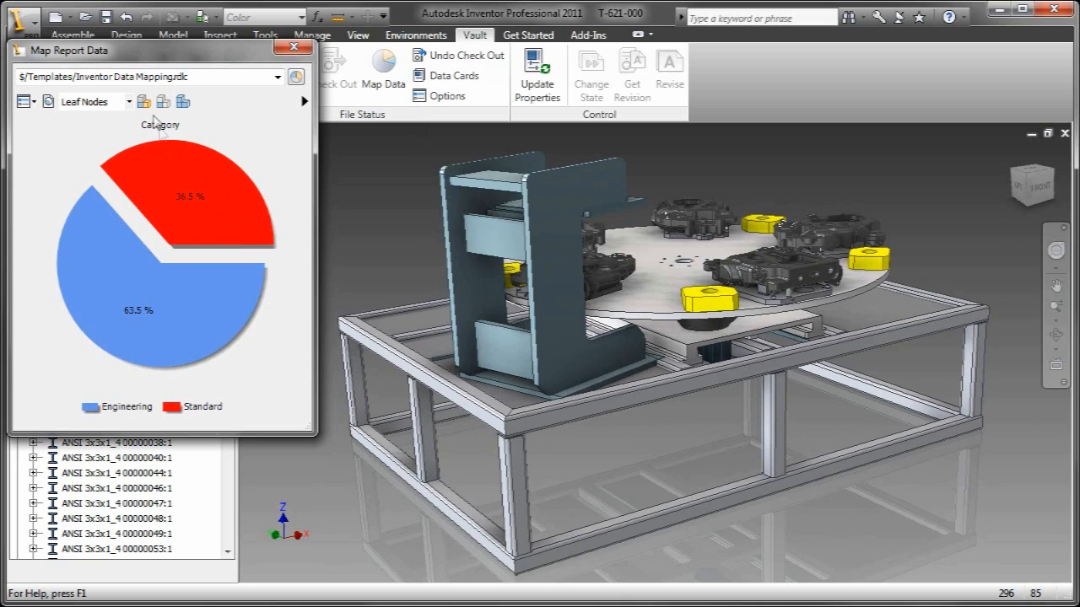
{"action": "mouse_move", "coordinate": [163, 101]}
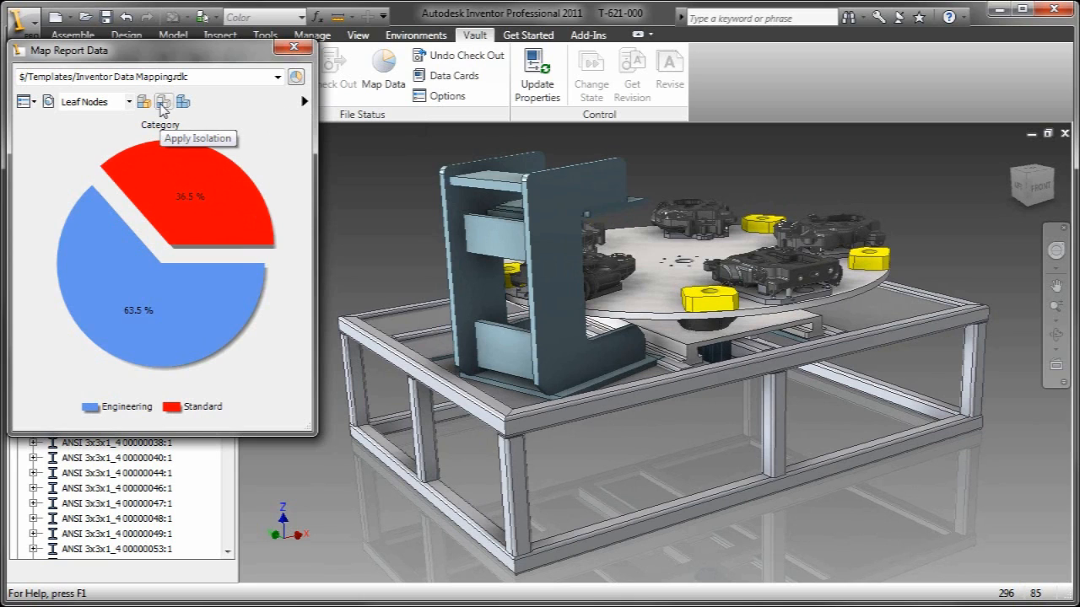
{"action": "left_click", "coordinate": [163, 102]}
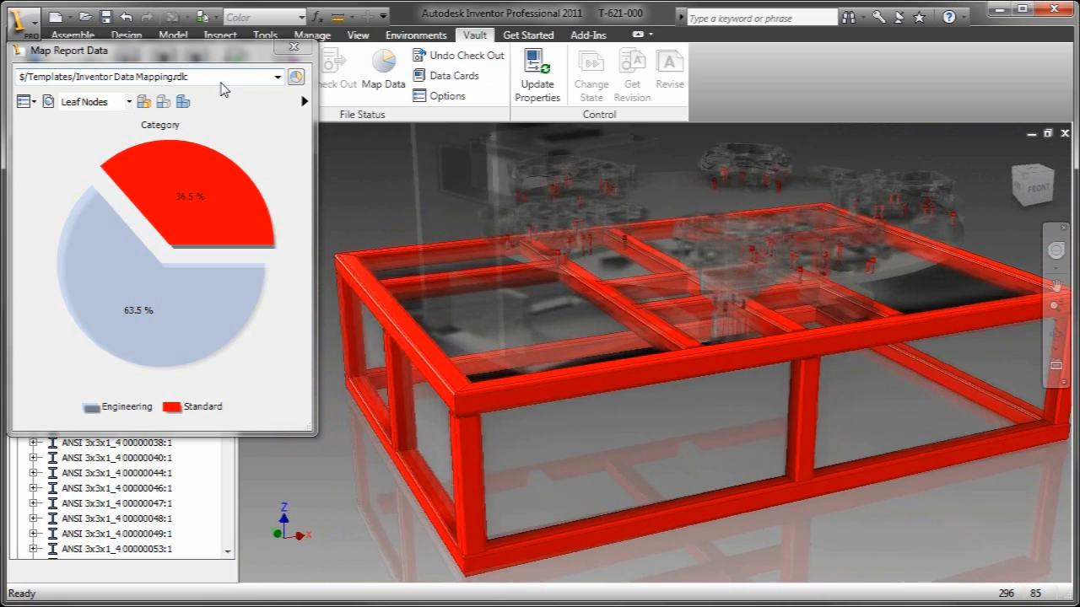
Chart by Checked_Out_By and bring up actions for the isolated checked-out frame members.
{"action": "left_click", "coordinate": [303, 102]}
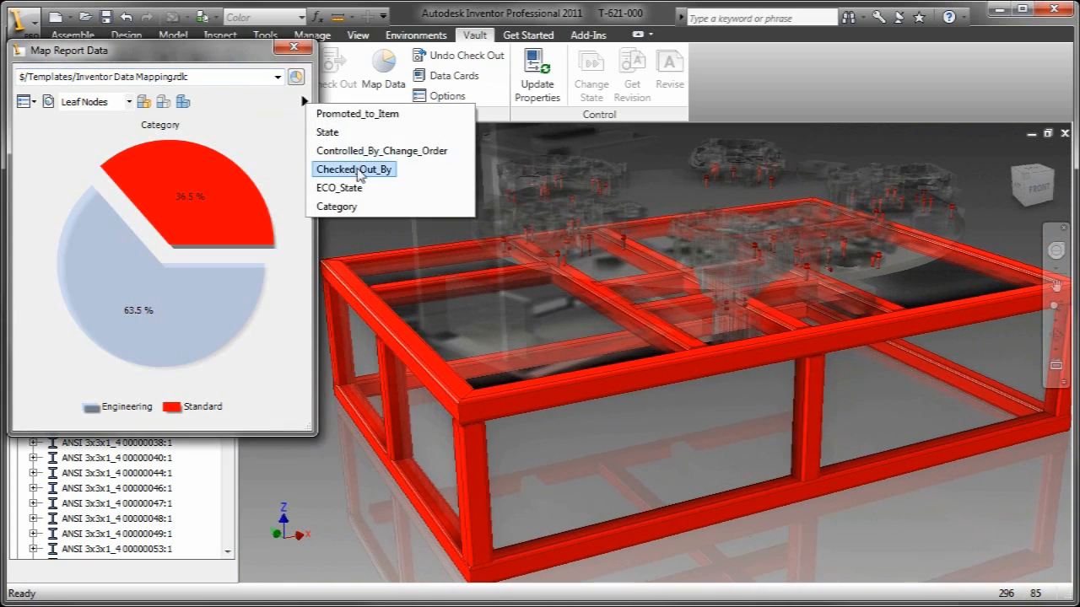
{"action": "left_click", "coordinate": [354, 169]}
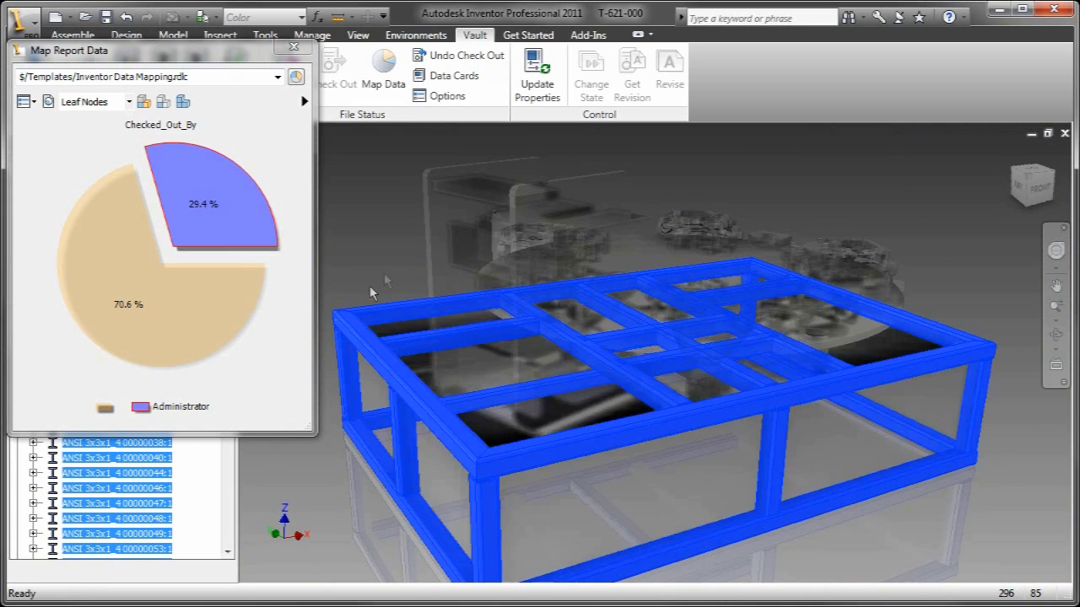
{"action": "right_click", "coordinate": [409, 372]}
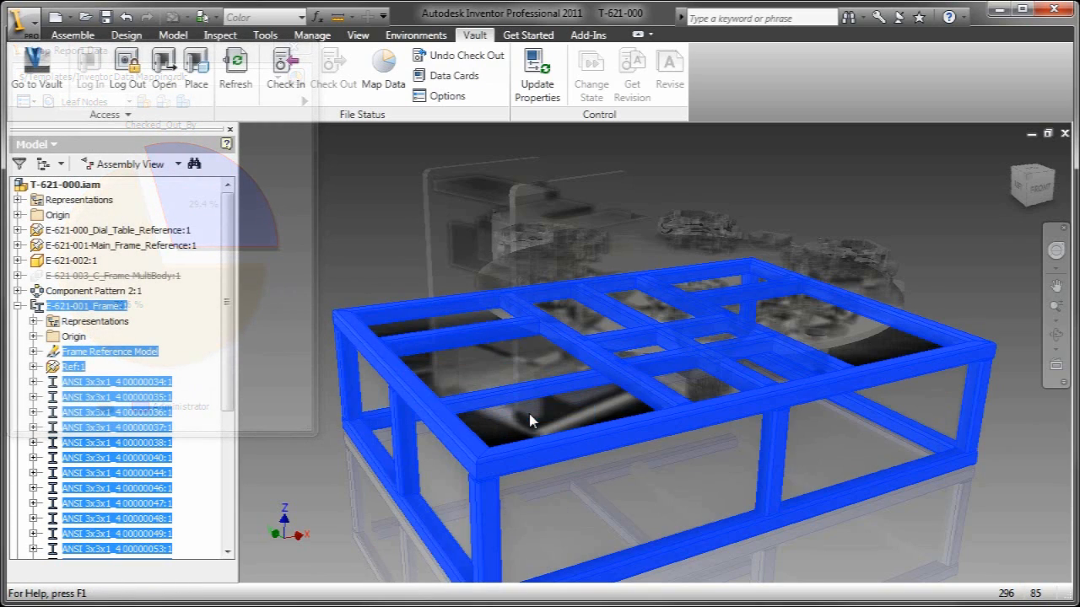
Check in the 24 frame part files and bring the Map Data report back.
{"action": "left_click", "coordinate": [284, 69]}
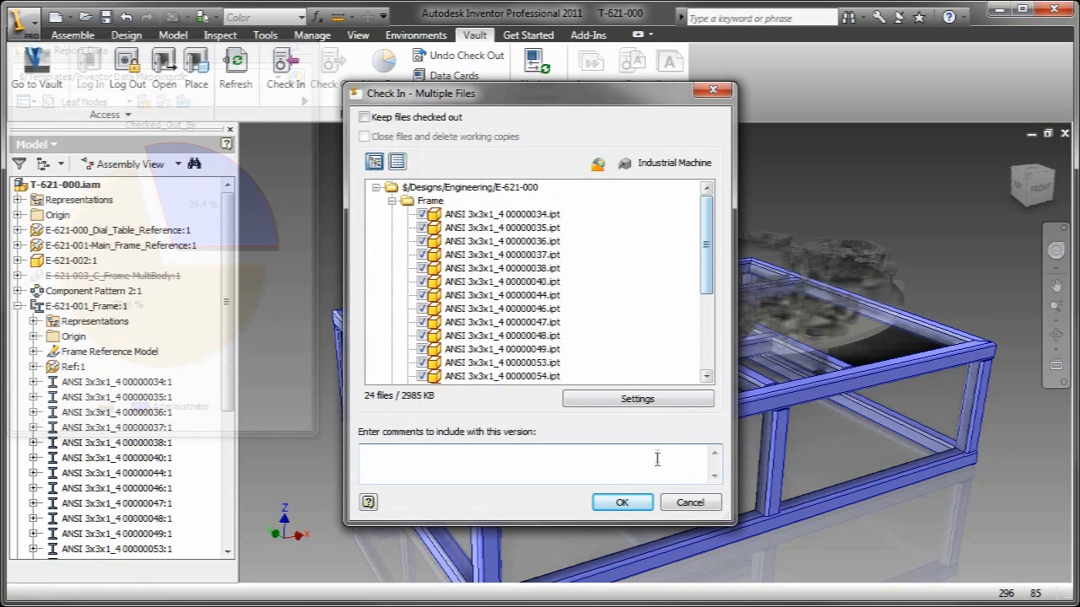
{"action": "left_click", "coordinate": [622, 502]}
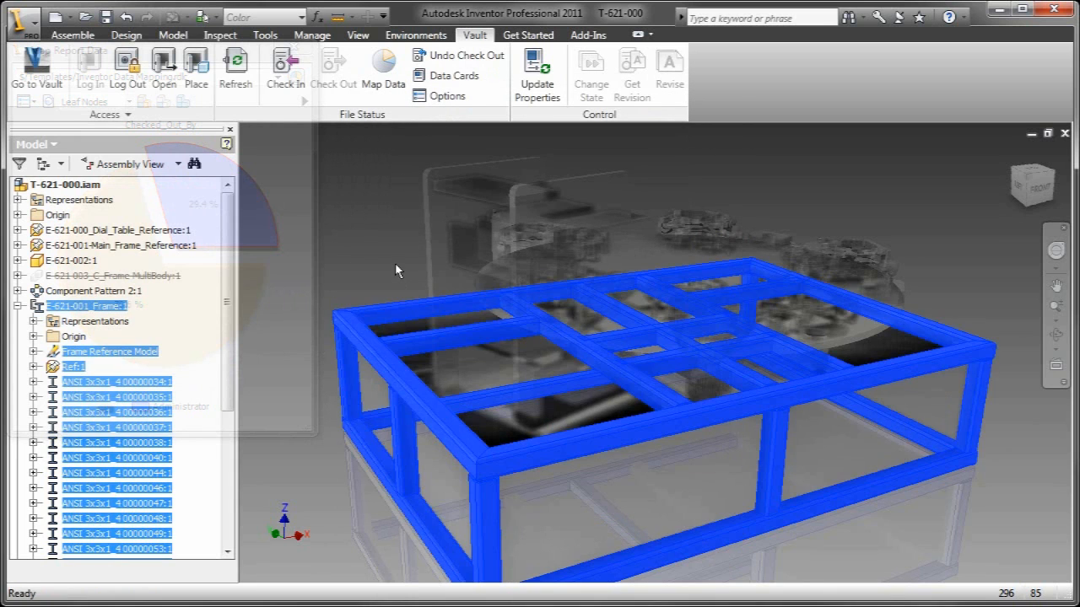
{"action": "mouse_move", "coordinate": [384, 255]}
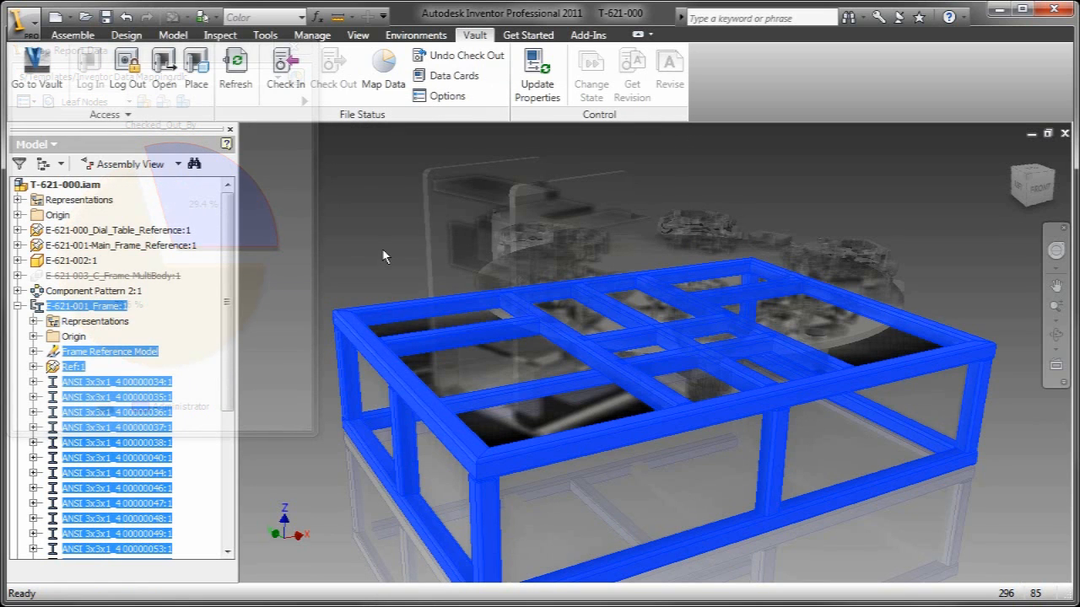
{"action": "left_click", "coordinate": [383, 69]}
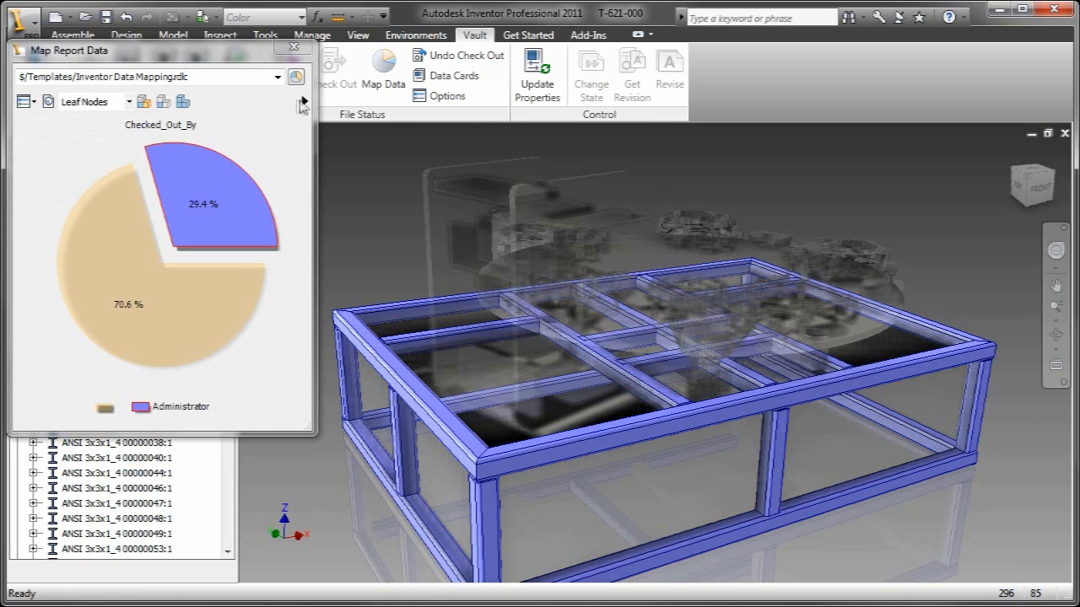
Chart State, then Checked_Out_By showing a single 100% slice, and close the mapping window.
{"action": "left_click", "coordinate": [296, 102]}
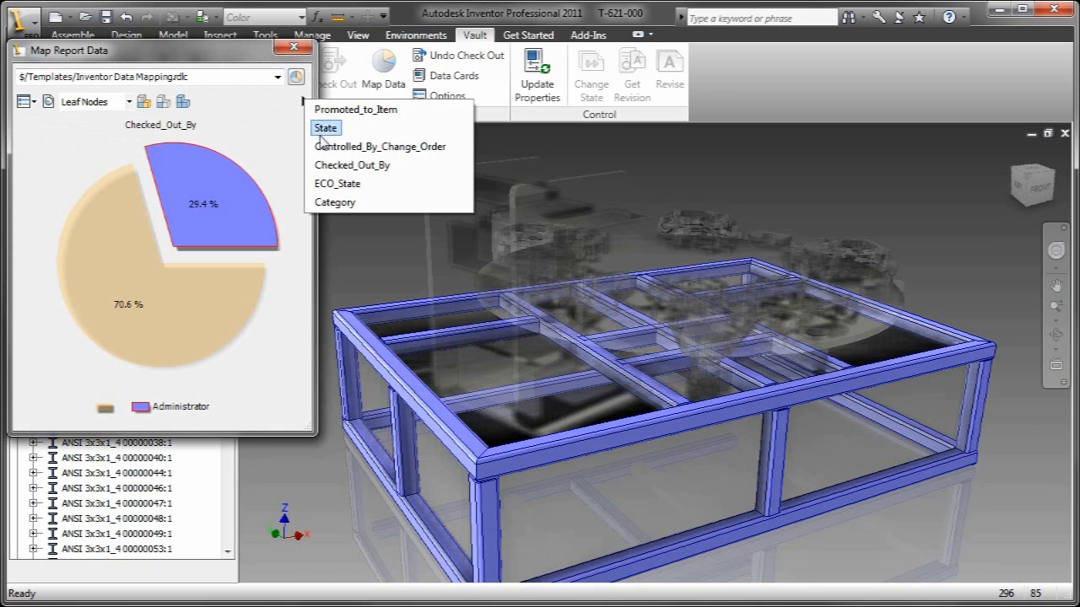
{"action": "left_click", "coordinate": [326, 127]}
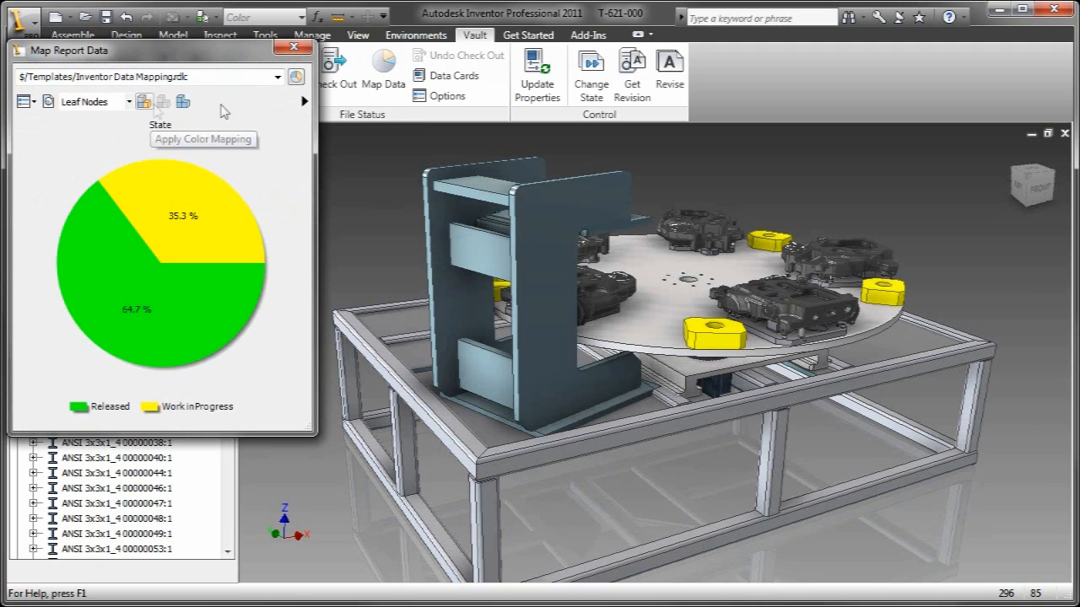
{"action": "left_click", "coordinate": [355, 168]}
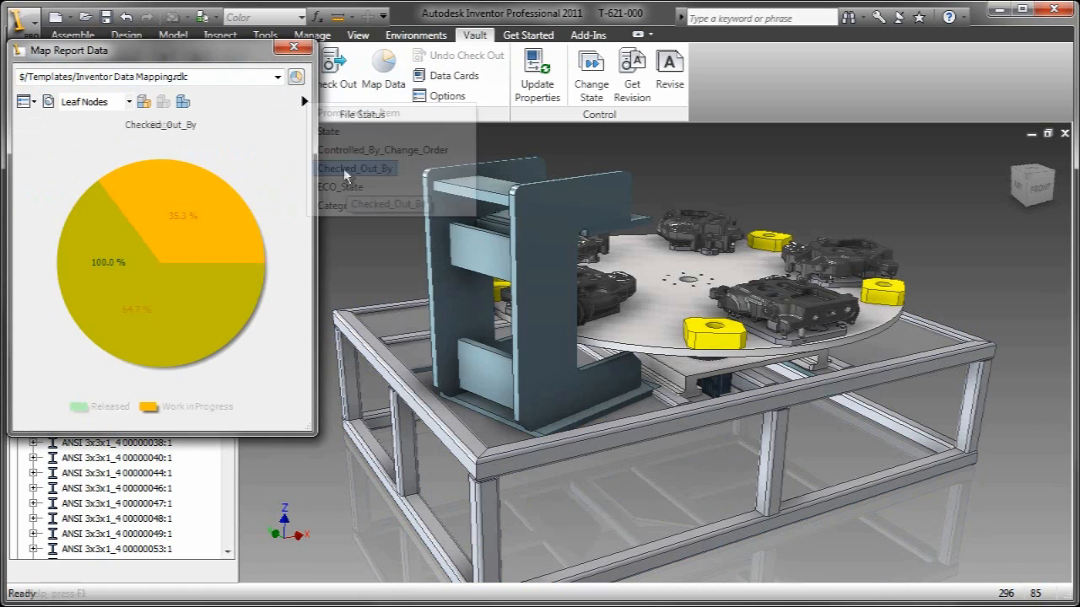
{"action": "left_click", "coordinate": [355, 168]}
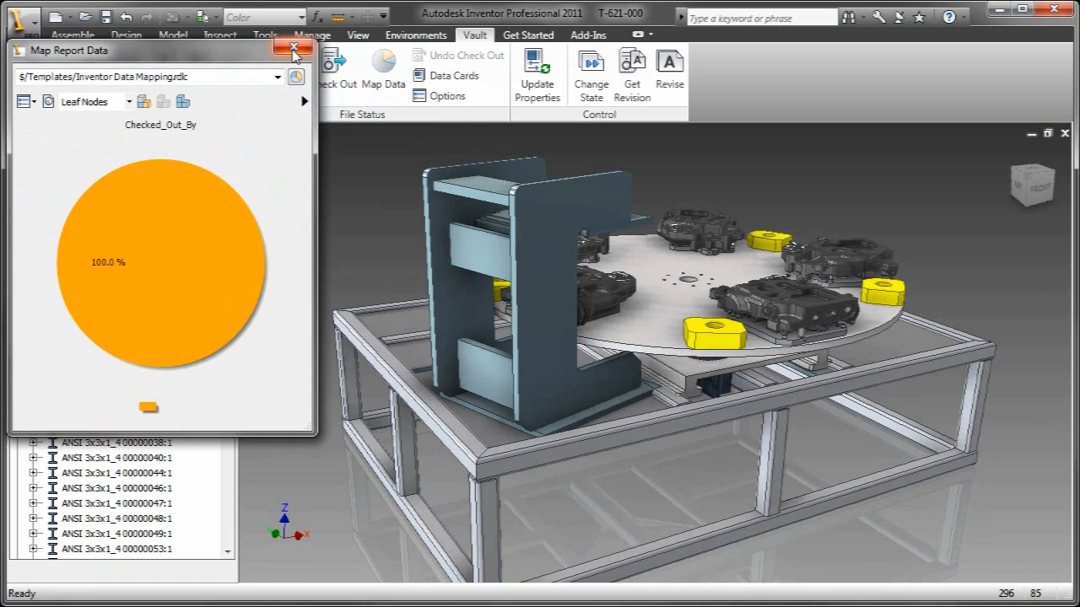
{"action": "left_click", "coordinate": [294, 48]}
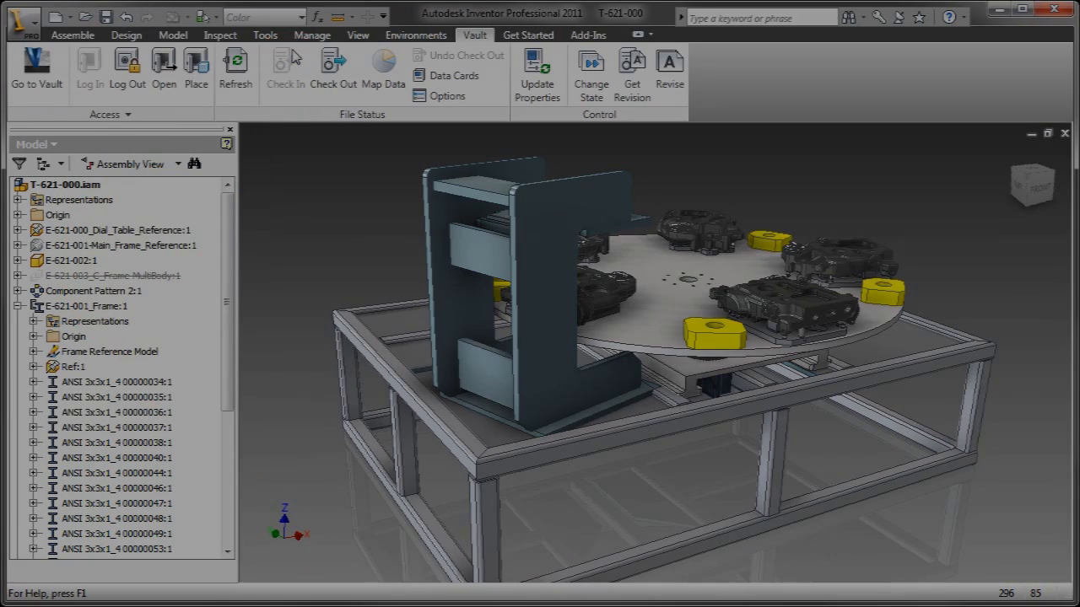